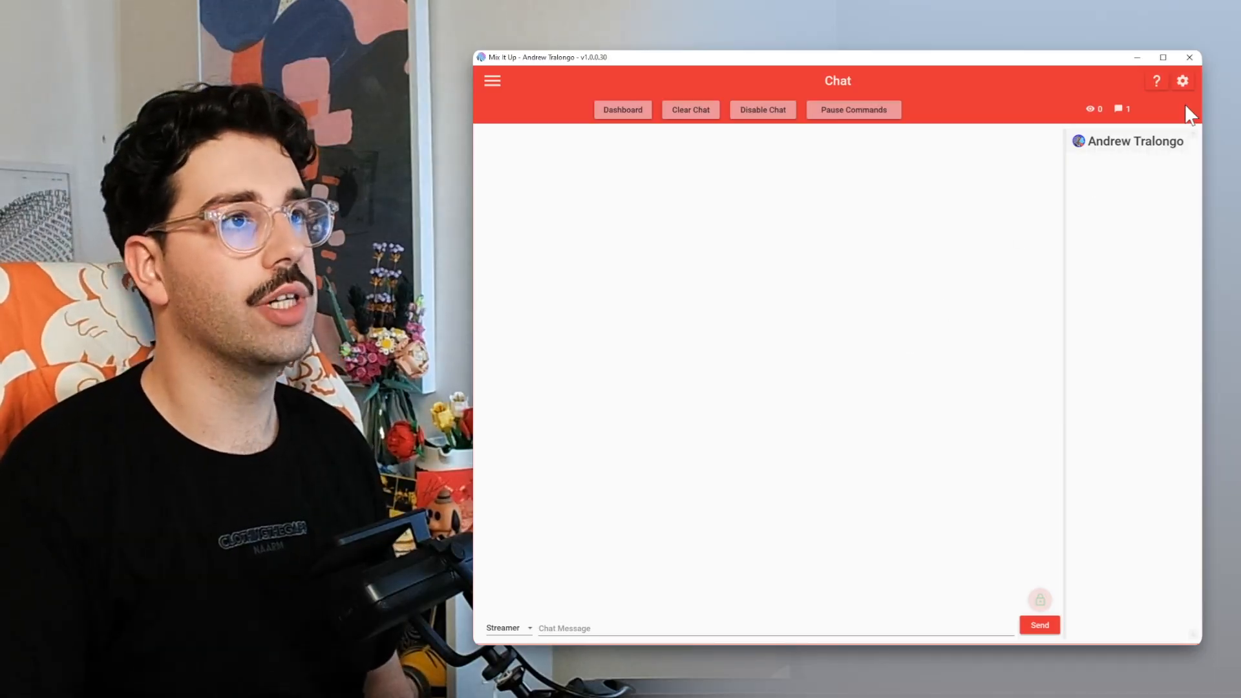
Open the Mix It Up settings from the gear icon in the Chat window.
left_click(1182, 80)
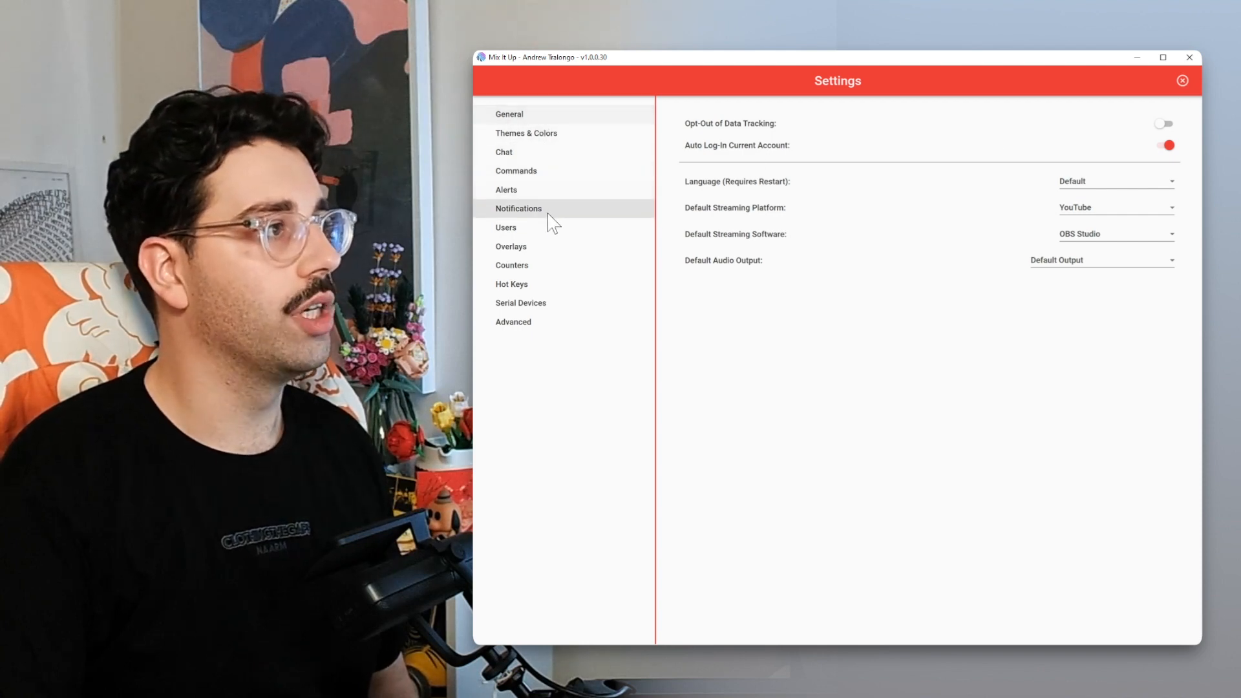
Show the Advanced settings page with backup, restore and backup location options.
left_click(513, 322)
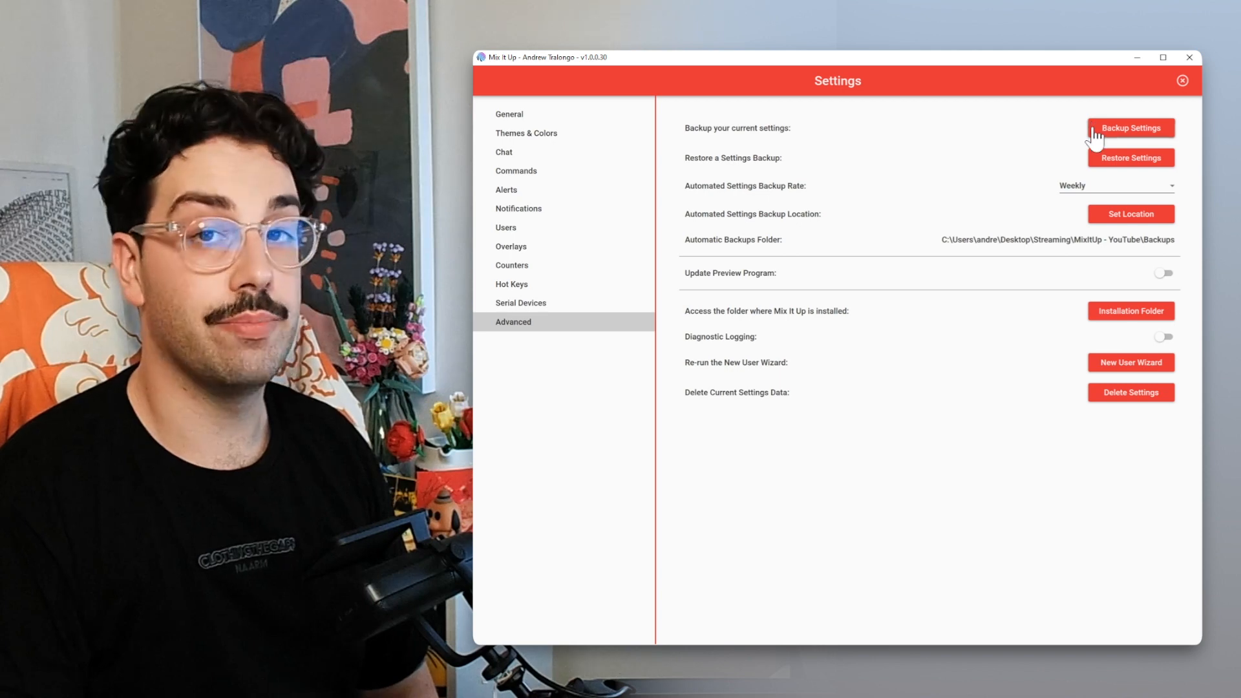
mouse_move(1100, 161)
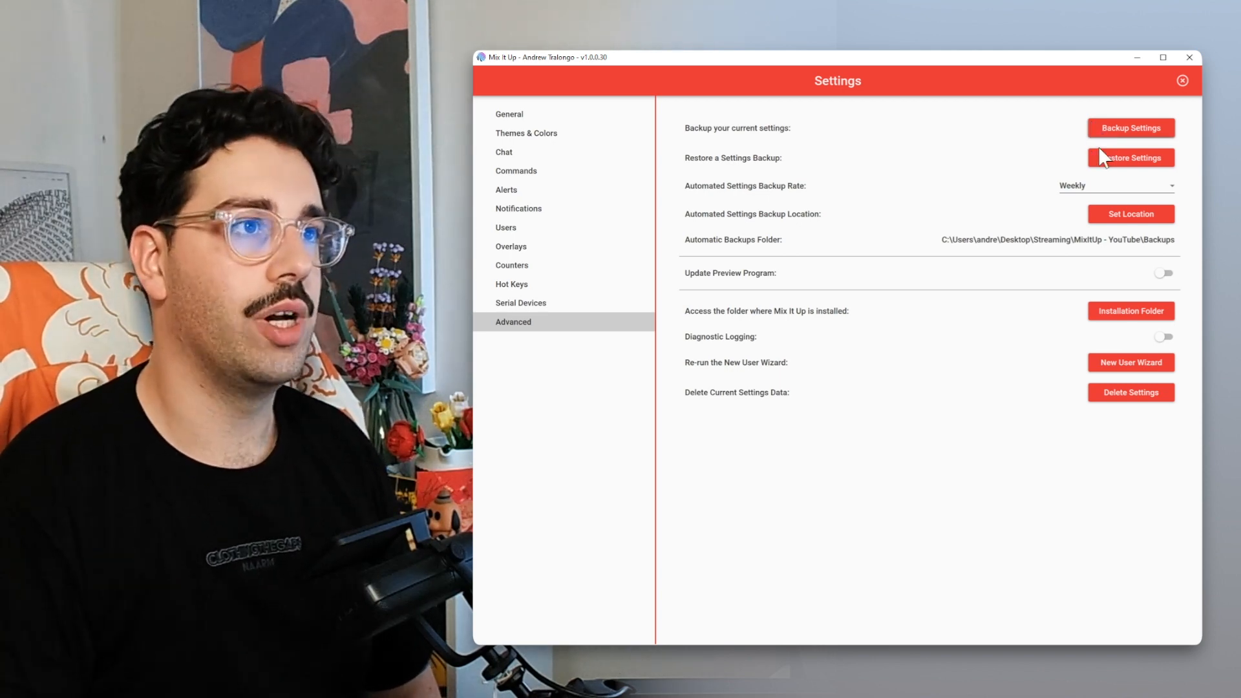
mouse_move(1113, 142)
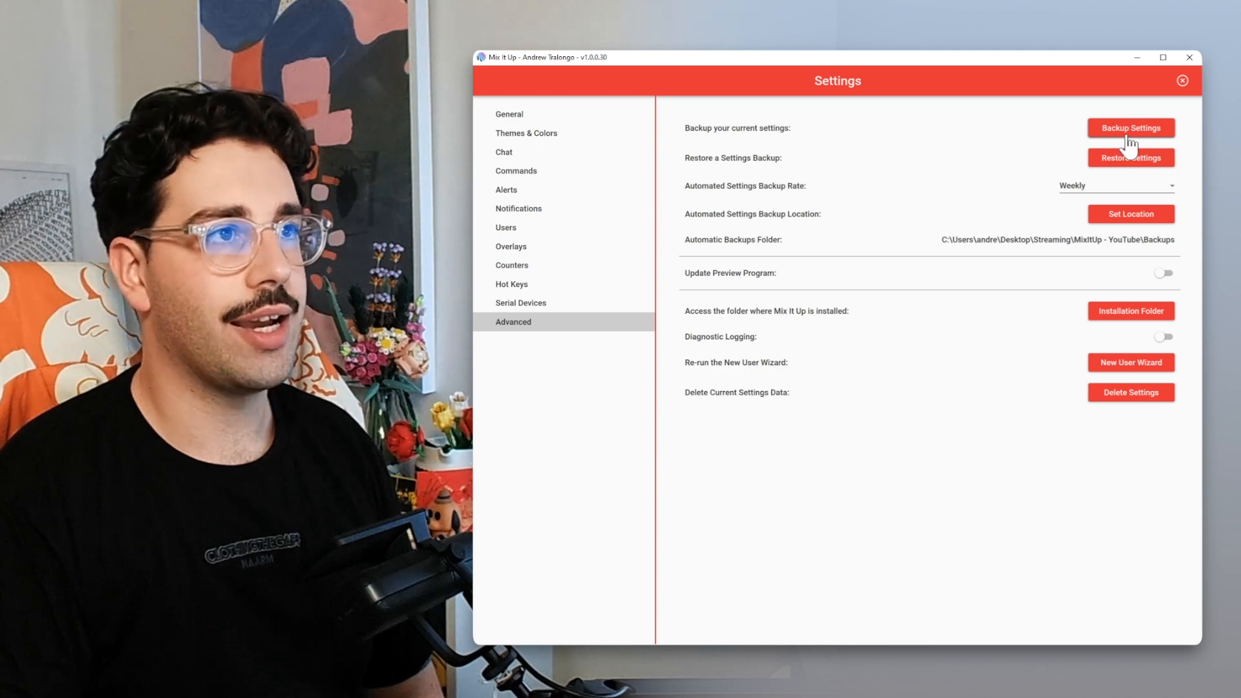
mouse_move(995, 141)
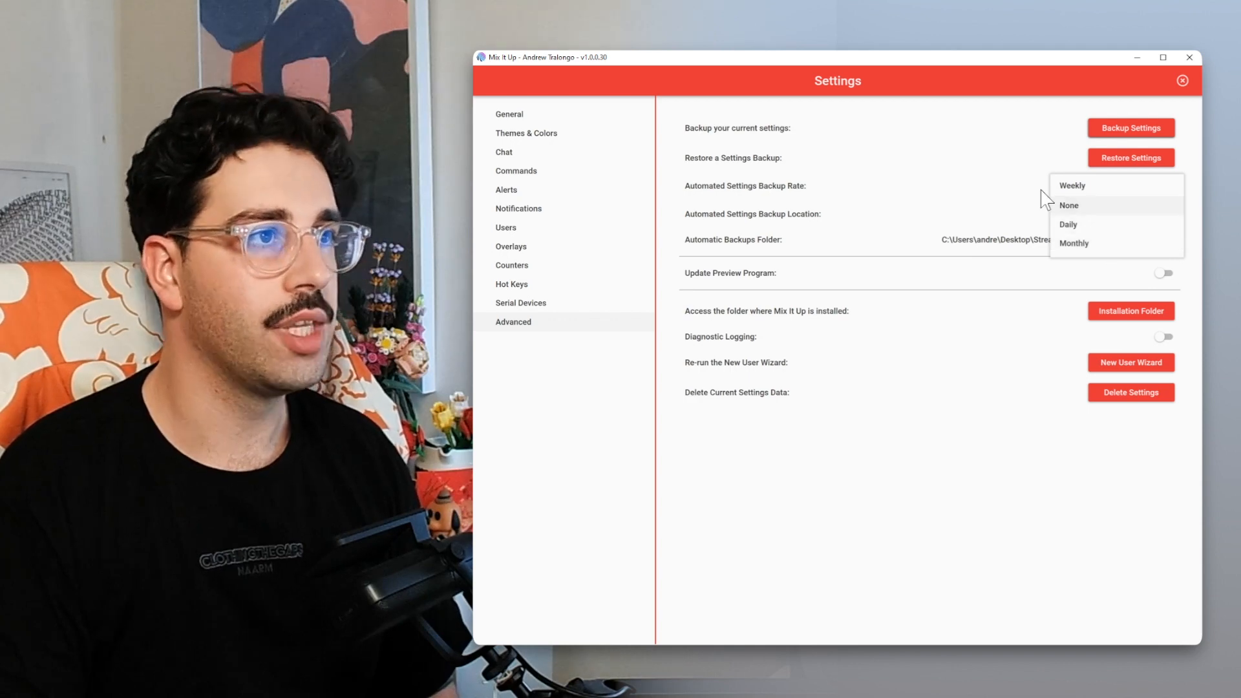
left_click(1071, 185)
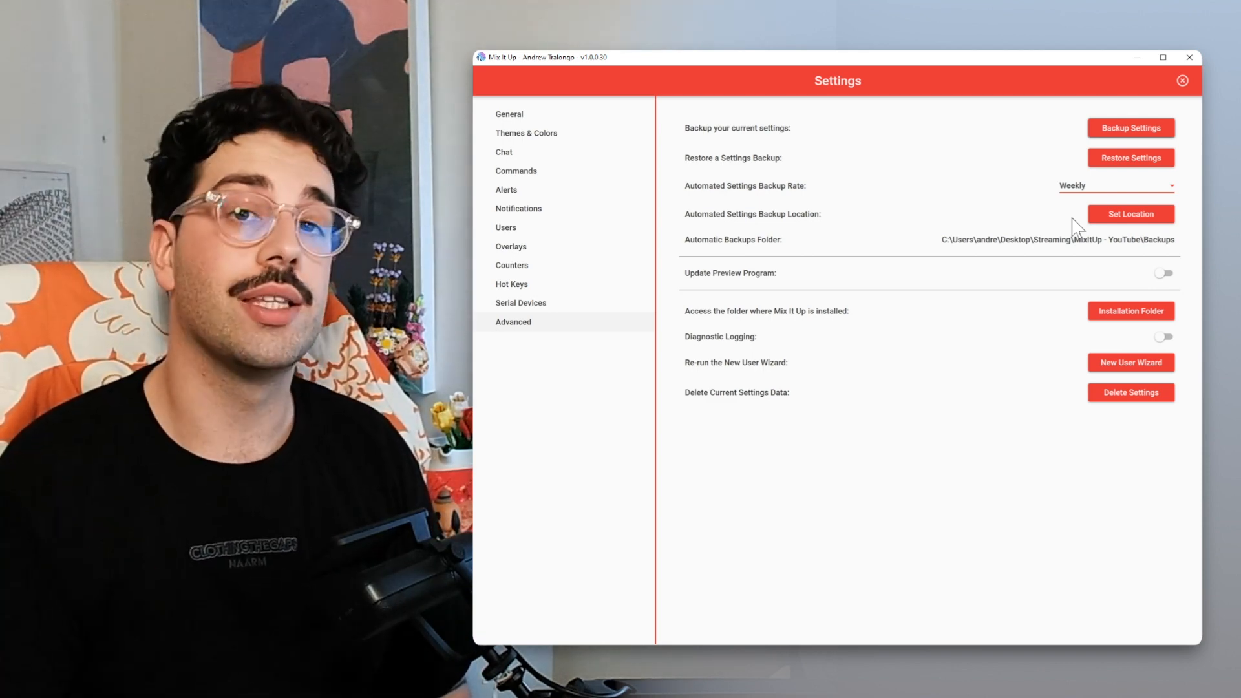
left_click(1115, 185)
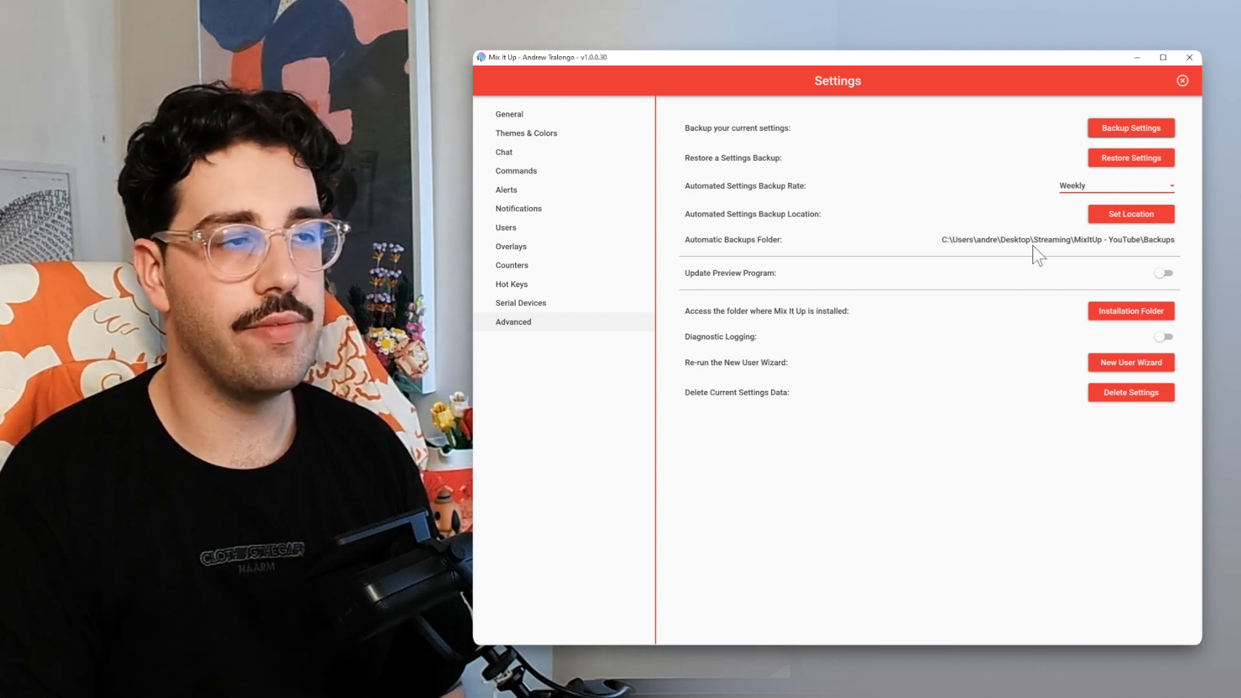
mouse_move(1127, 257)
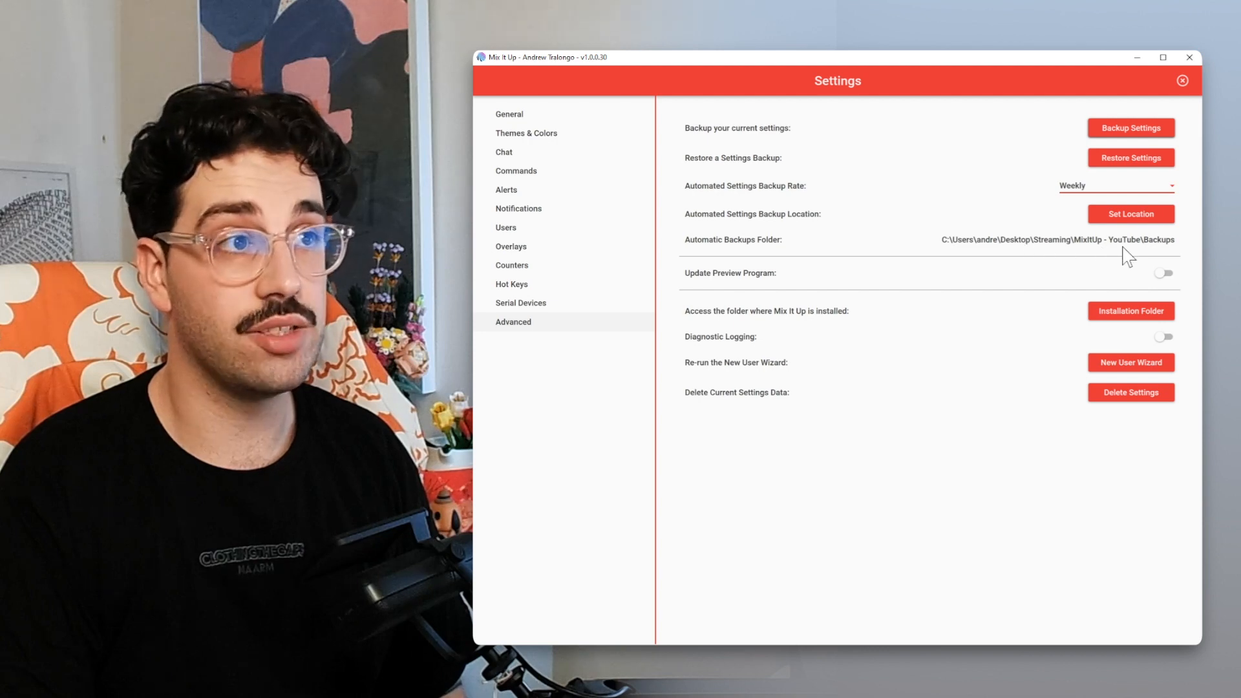
mouse_move(1052, 248)
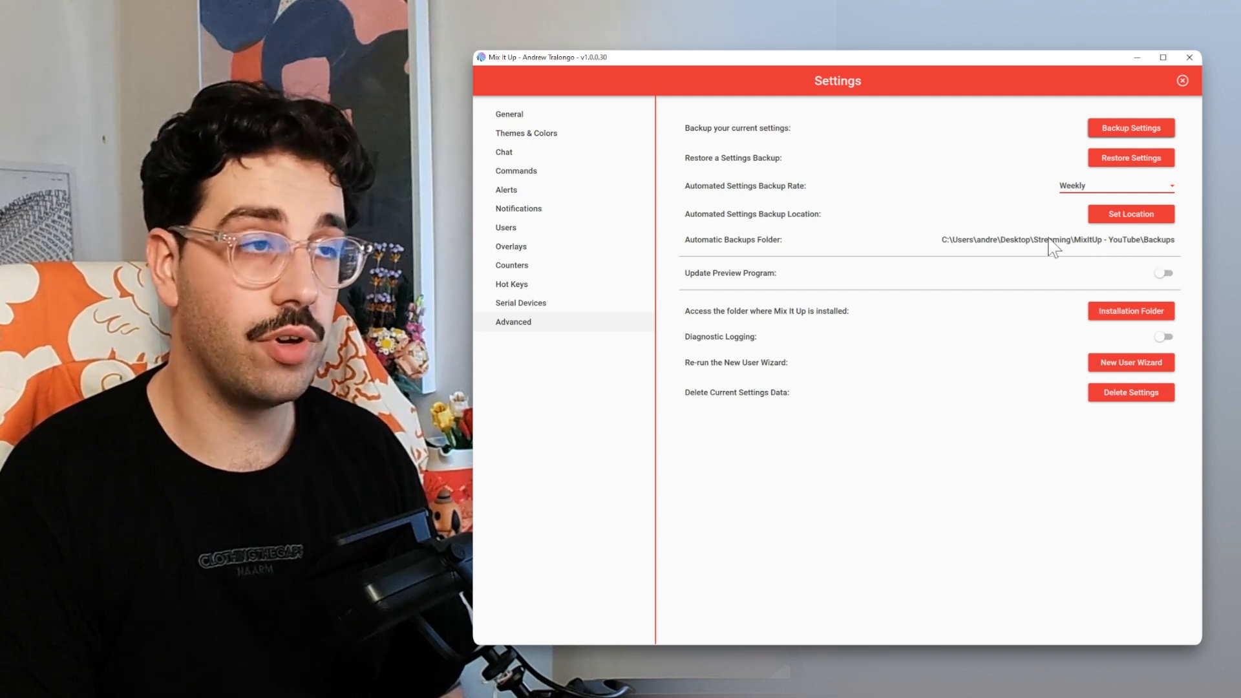
mouse_move(1019, 196)
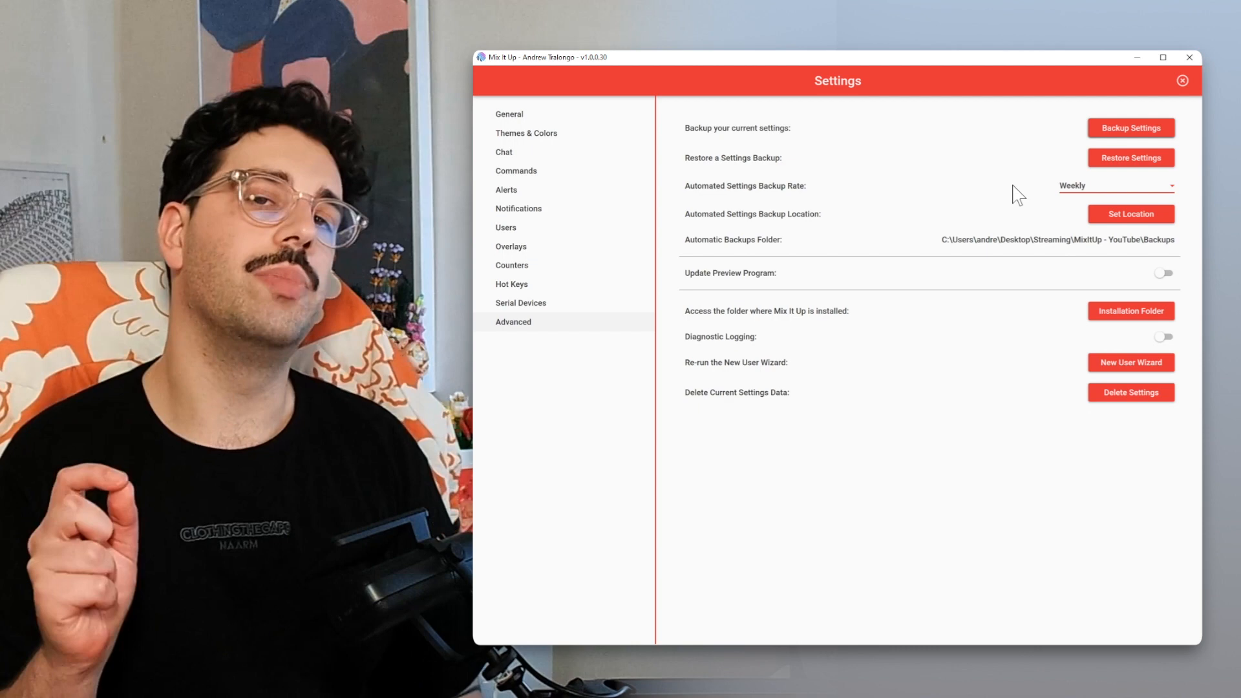